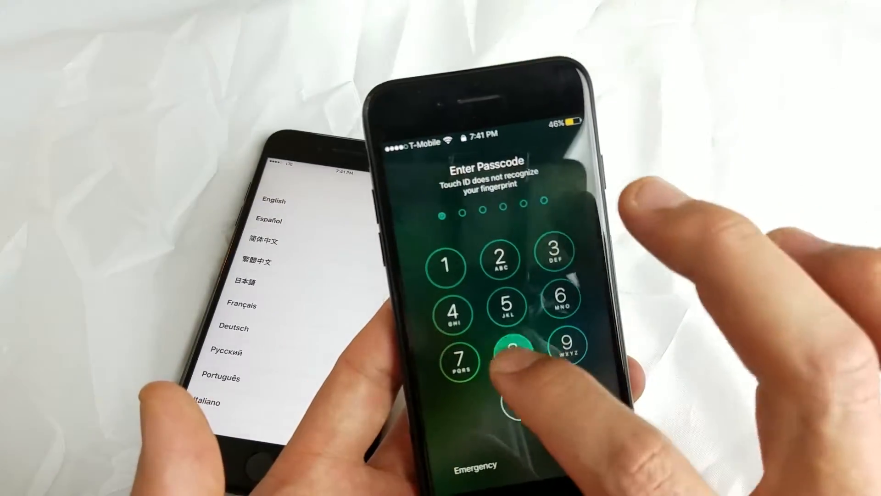
Enter the passcode digit to unlock the iPhone
click(497, 301)
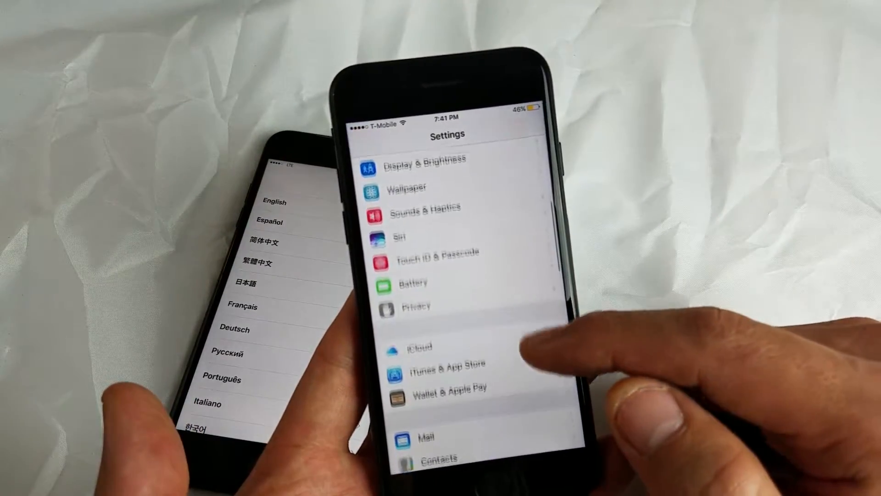
Scroll the Settings list down and open the Battery page
scroll(down, 3)
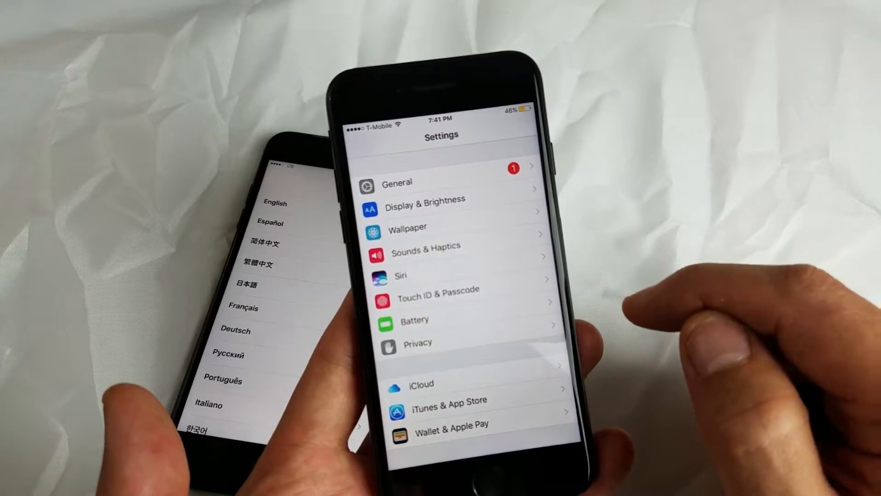
click(414, 320)
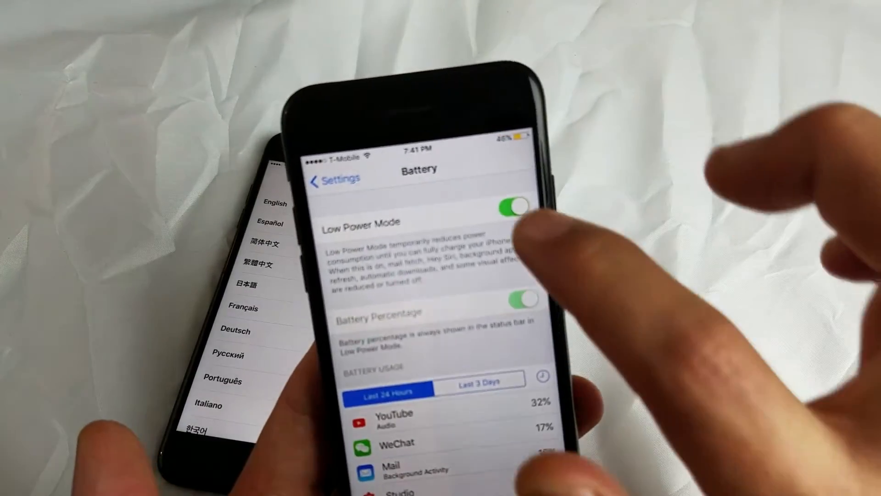
Toggle Low Power Mode off, enable Battery Percentage, then re-enable Low Power Mode
click(515, 205)
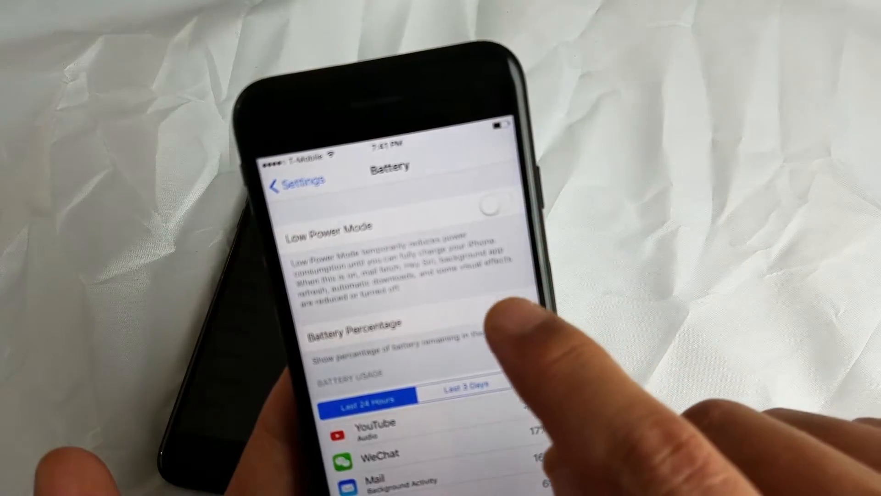
click(495, 207)
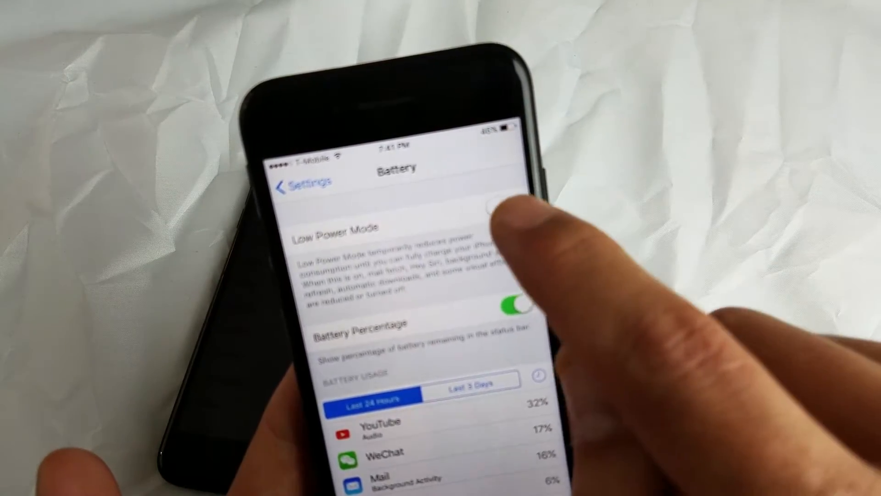
click(506, 203)
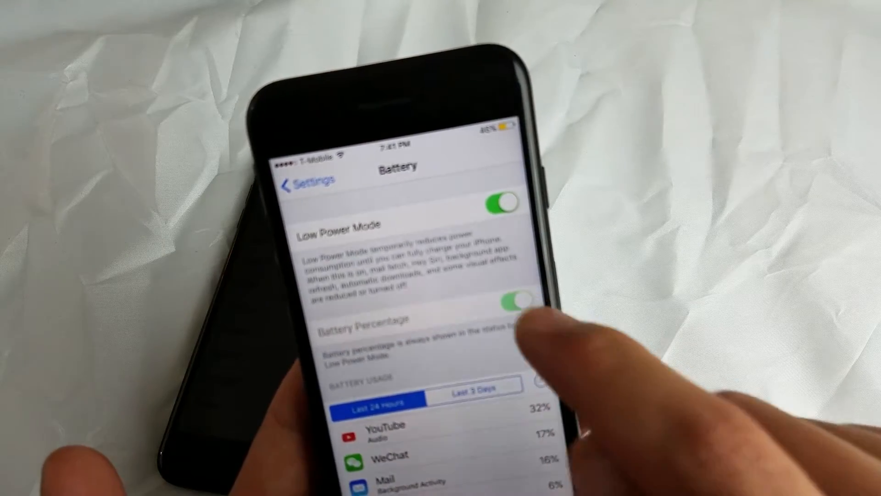
click(501, 201)
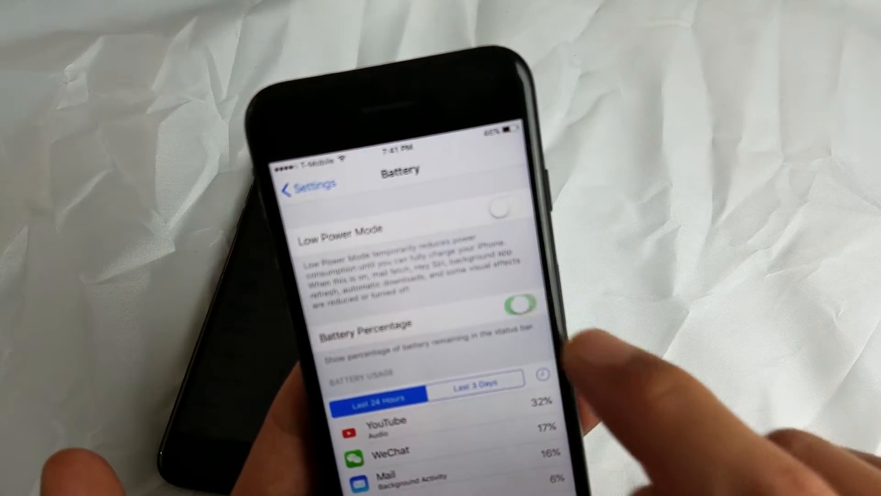
click(501, 209)
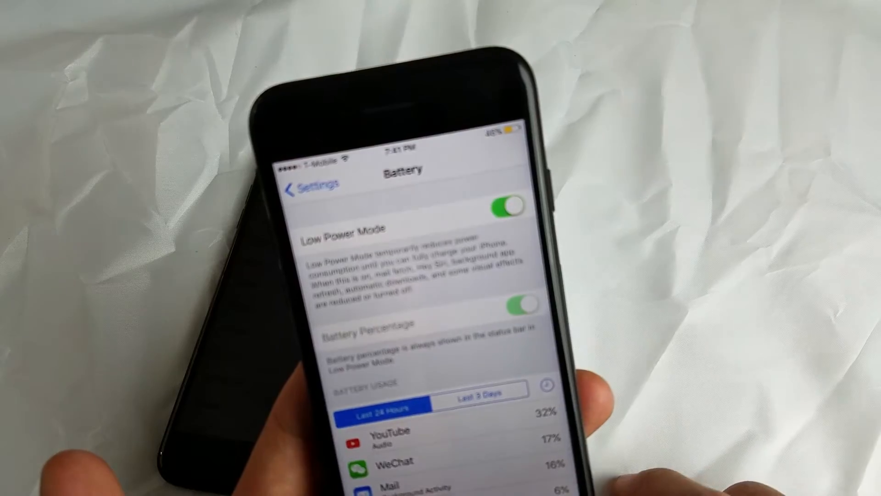